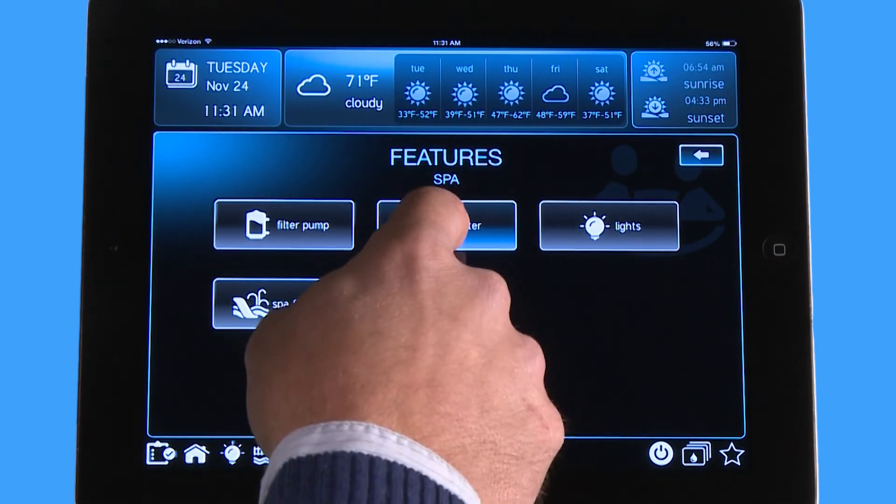
Review the spa heater settings and browse the spa light colours and shows.
click(447, 225)
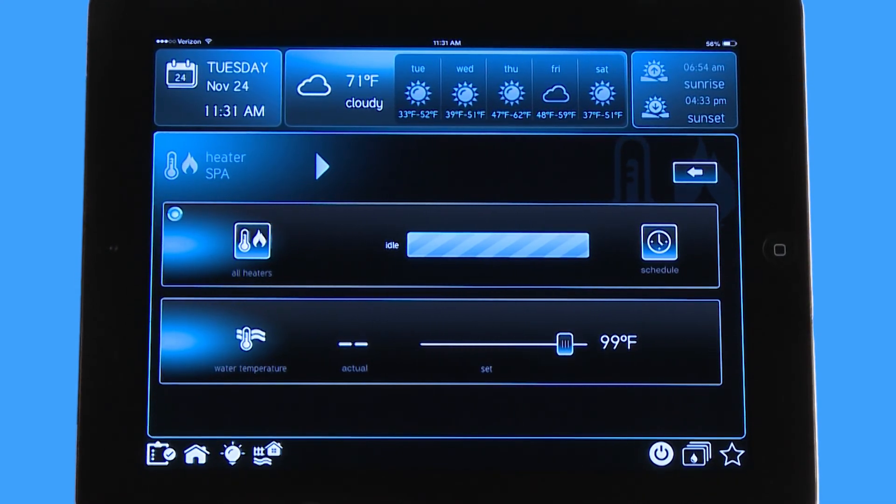
click(321, 166)
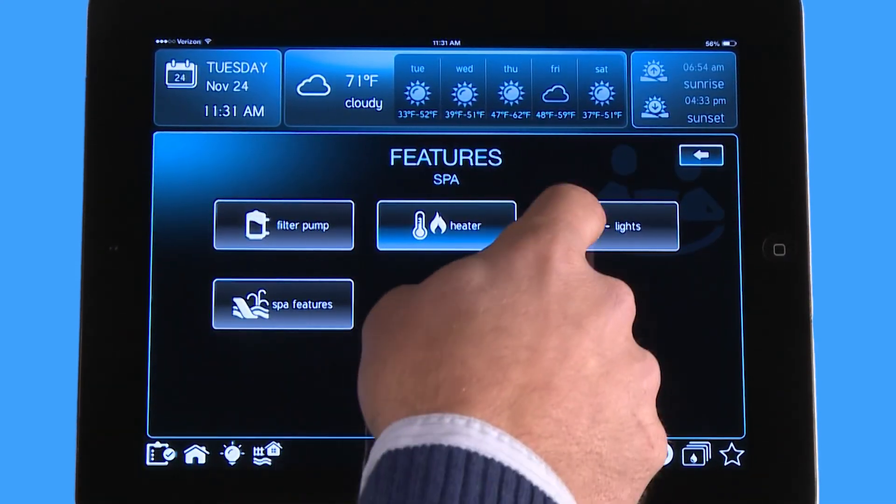
click(628, 225)
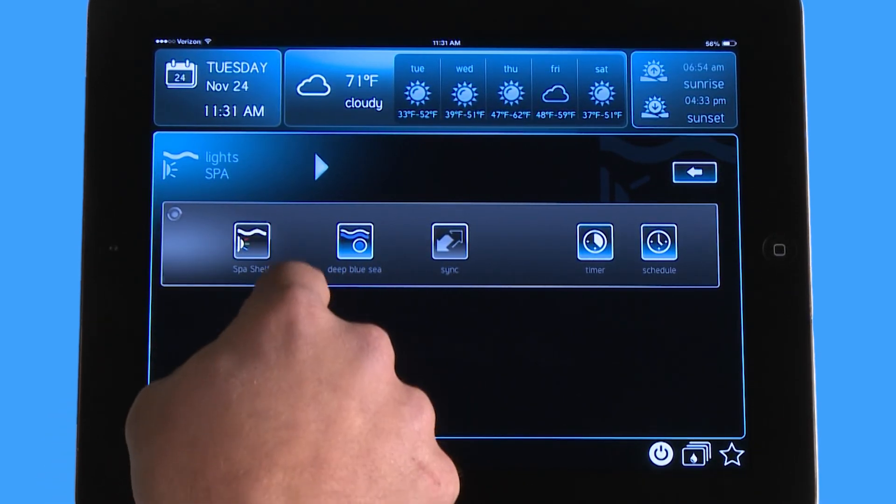
click(252, 243)
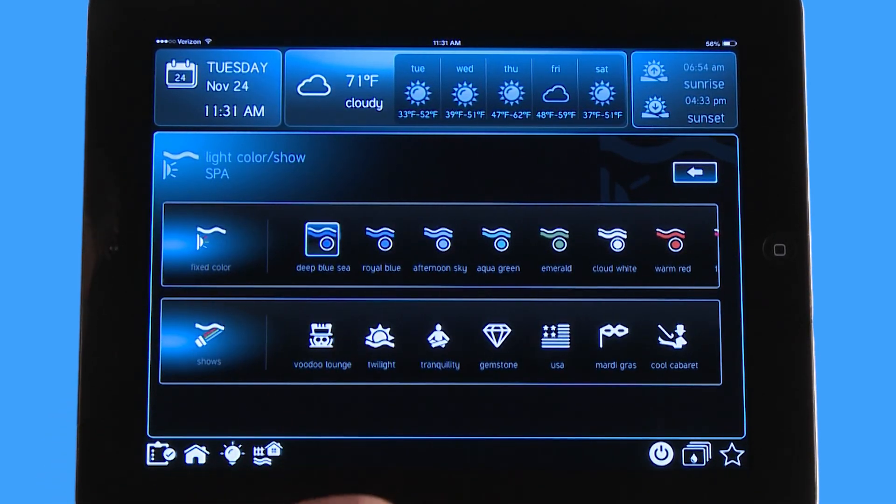
click(380, 240)
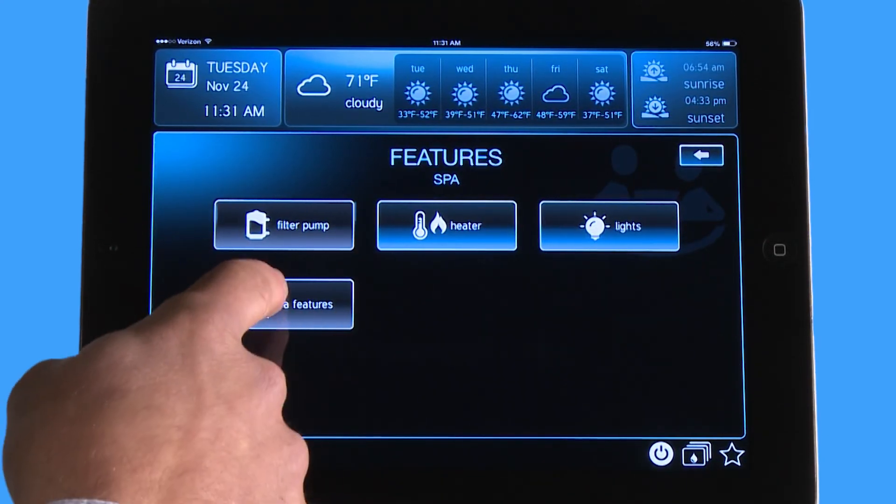
Turn the Spa Booster on in the spa features list and bring up the theme page.
click(300, 304)
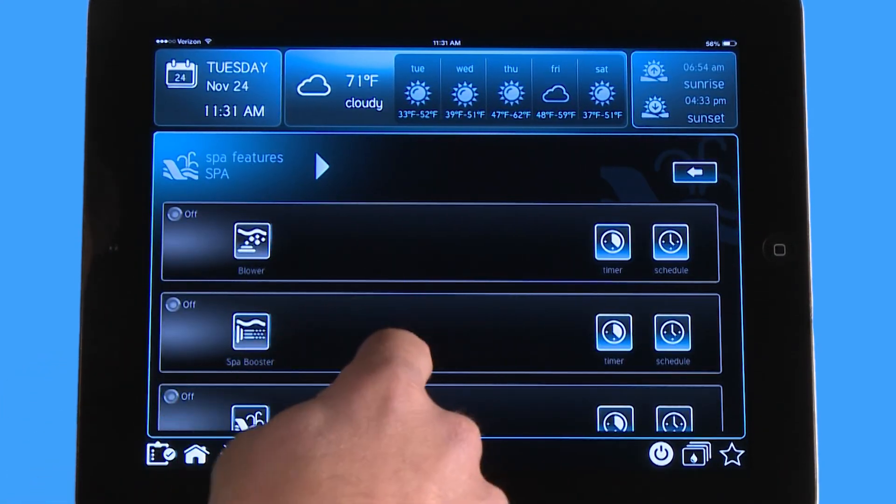
scroll(down, 3)
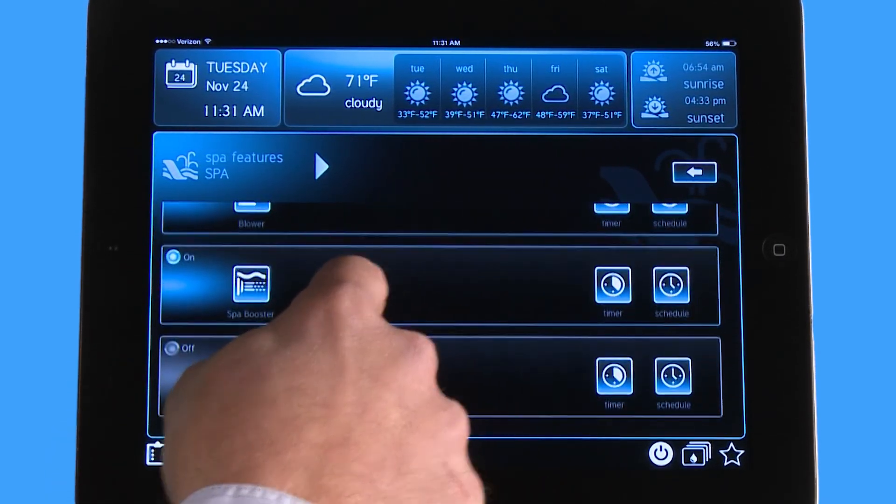
click(173, 349)
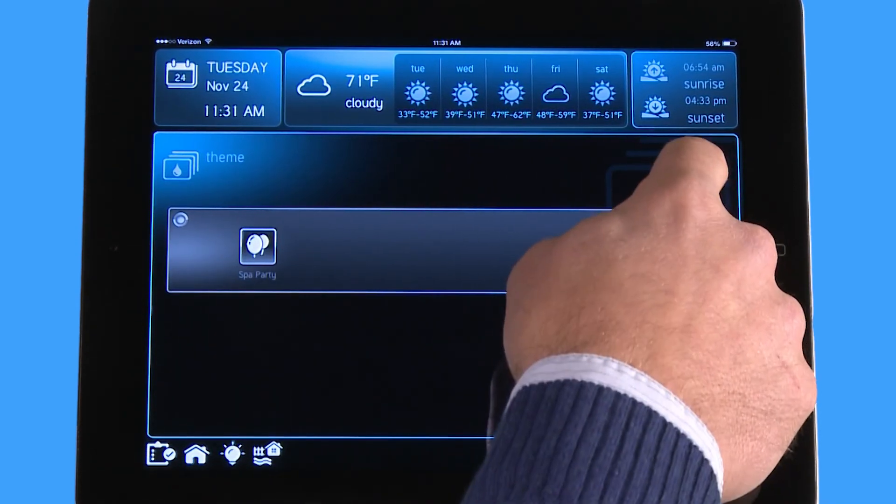
Add a new theme and confirm the equipment-on prompt to reach the blank form.
click(694, 186)
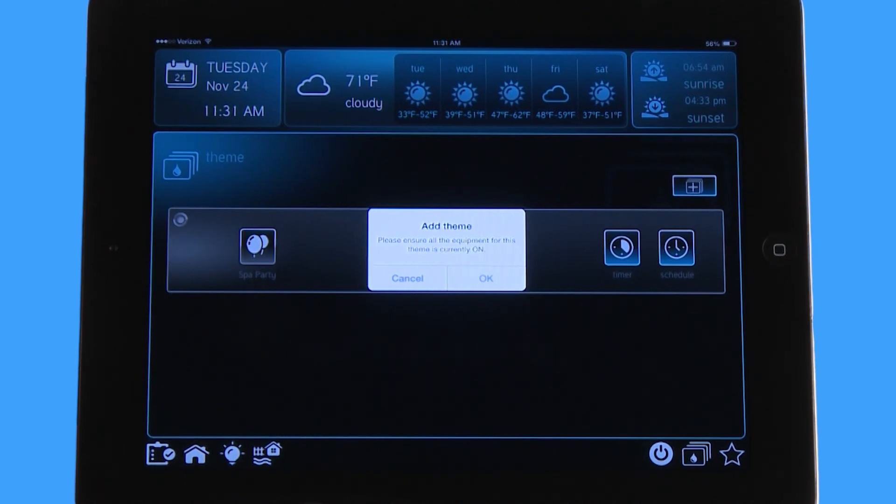
click(486, 278)
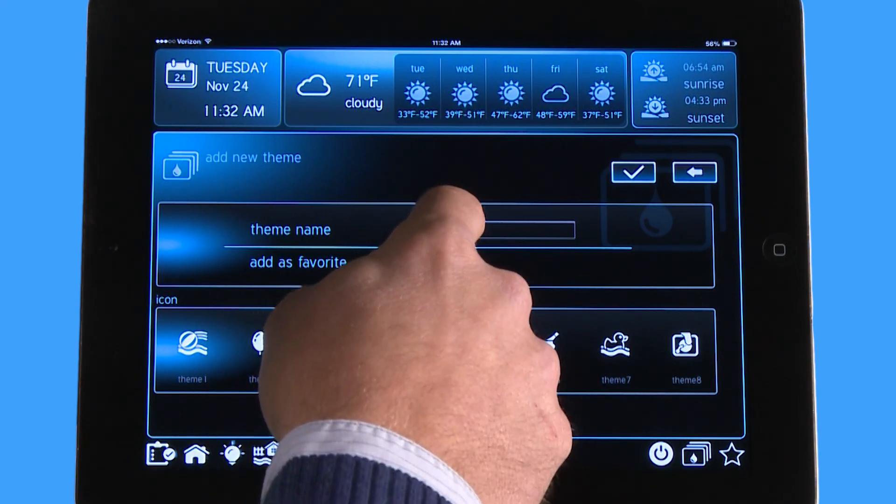
Name the new theme 'Spa Party' and choose the balloons icon for it.
click(503, 229)
text(Spa P)
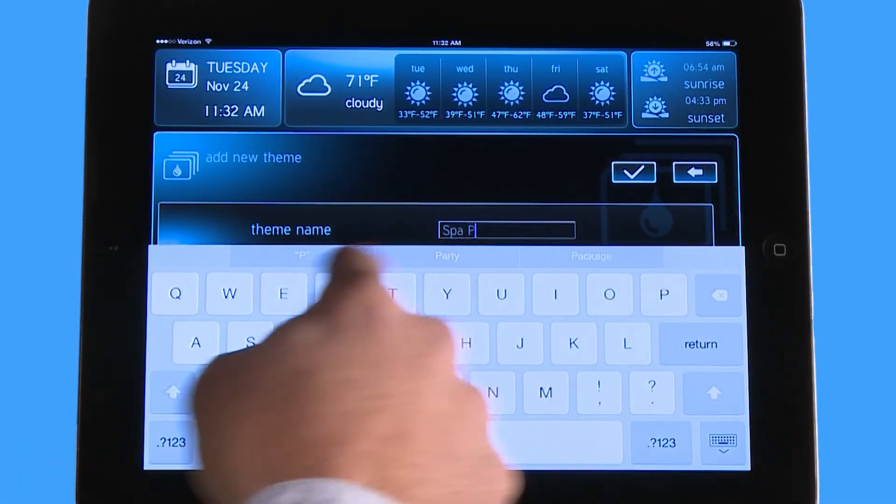
text(arty)
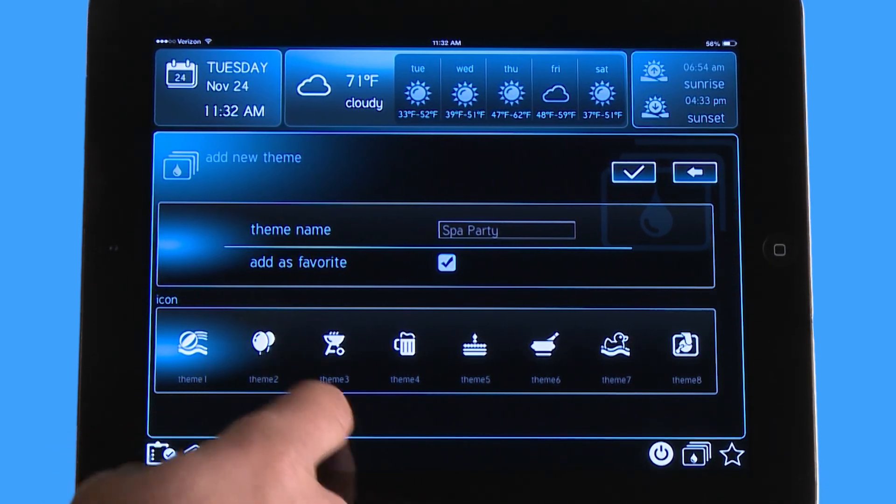
click(263, 345)
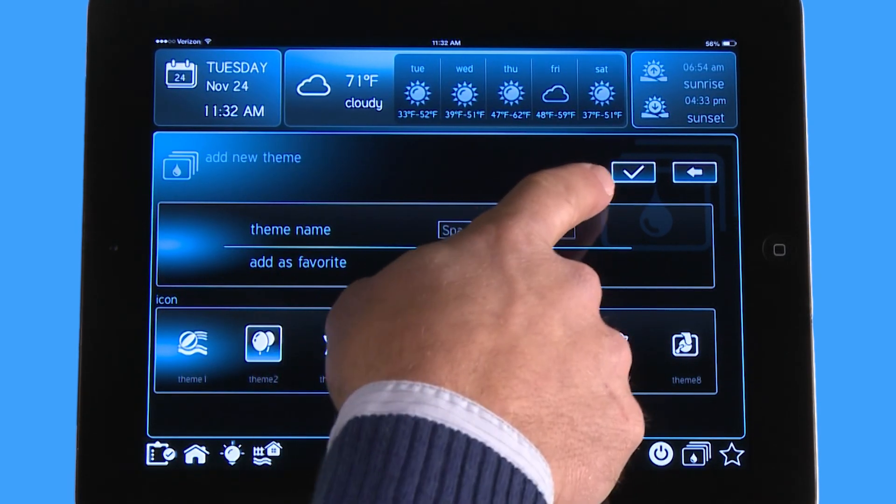
Rename the theme to 'Spa Party 2' and save it to the theme list.
click(633, 172)
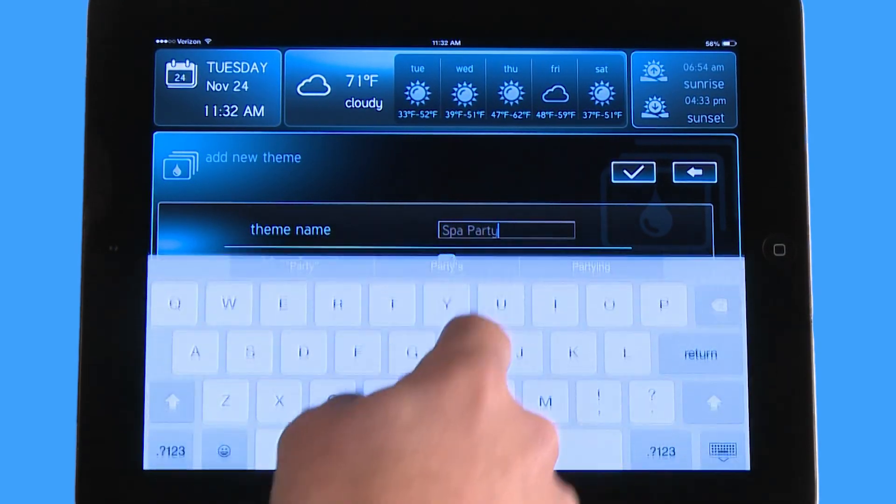
text(2)
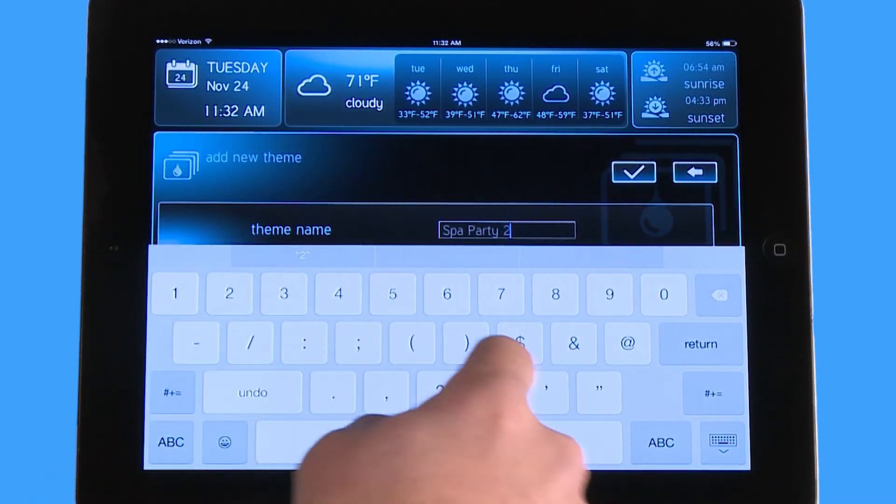
click(633, 172)
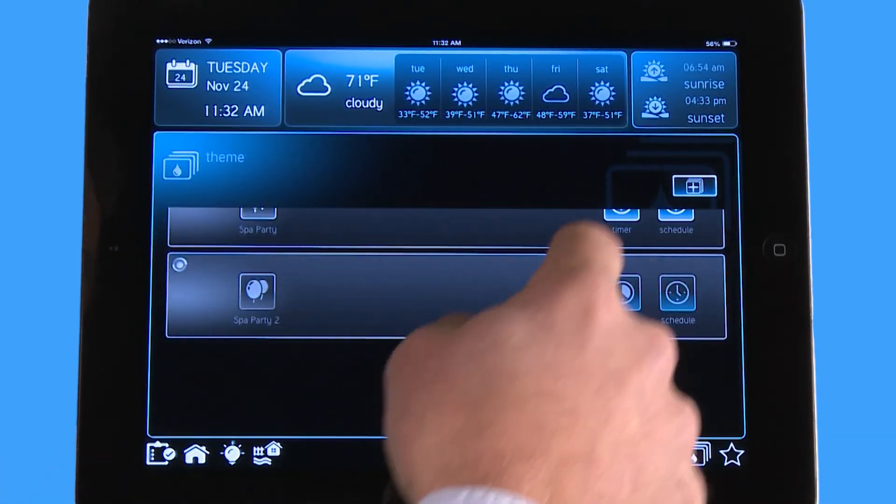